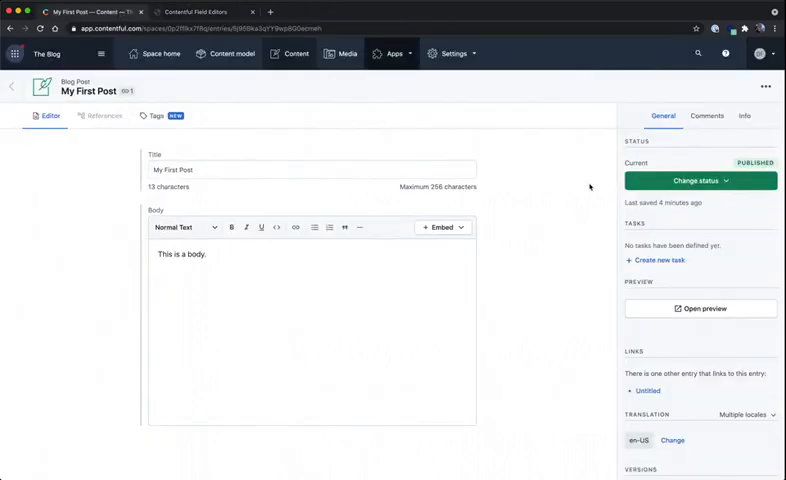
mouse_move(586, 189)
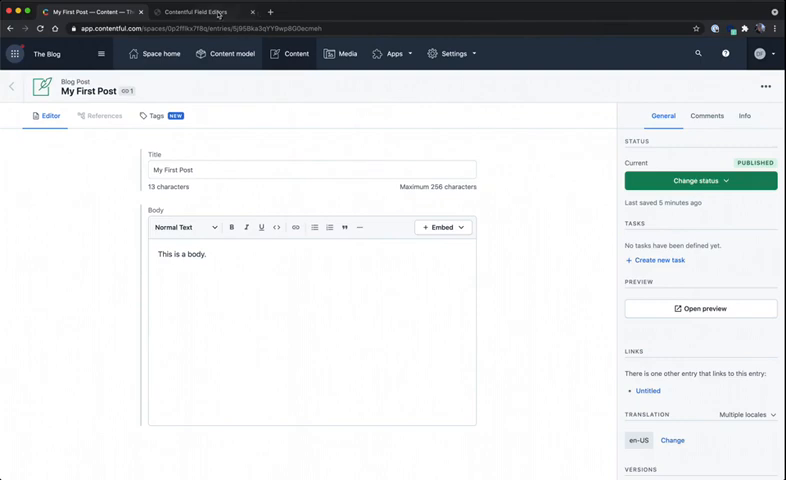
- Switch to the Contentful Field Editors documentation to get the rich-text install command
left_click(203, 11)
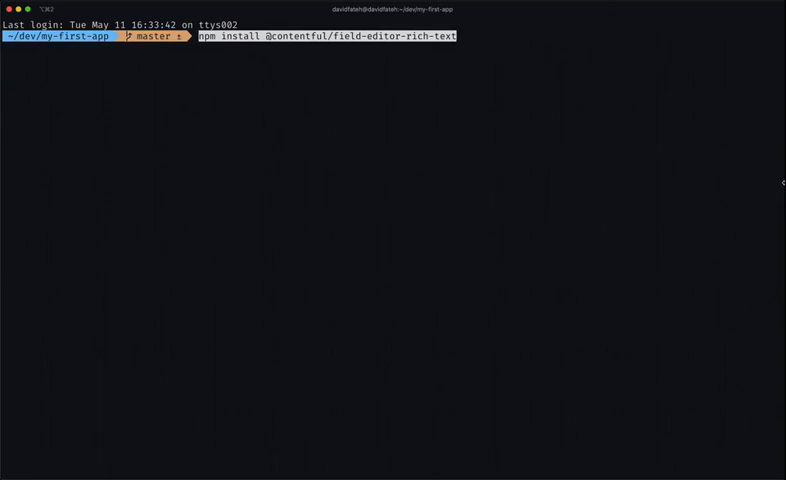
key("Return")
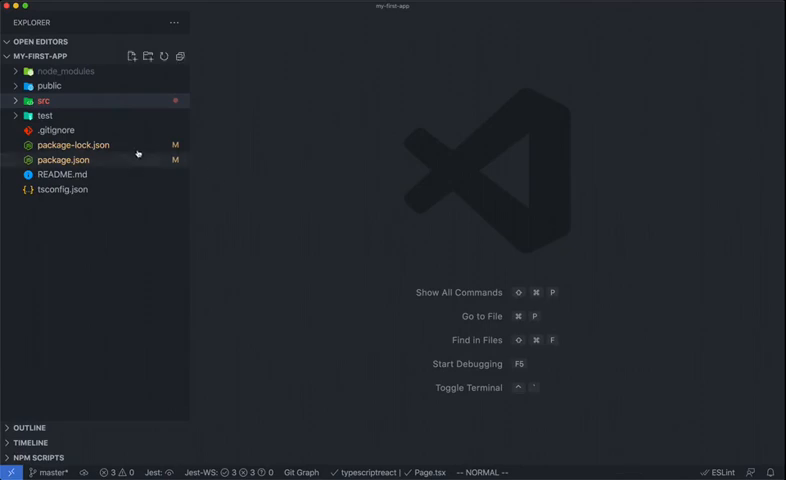
left_click(62, 160)
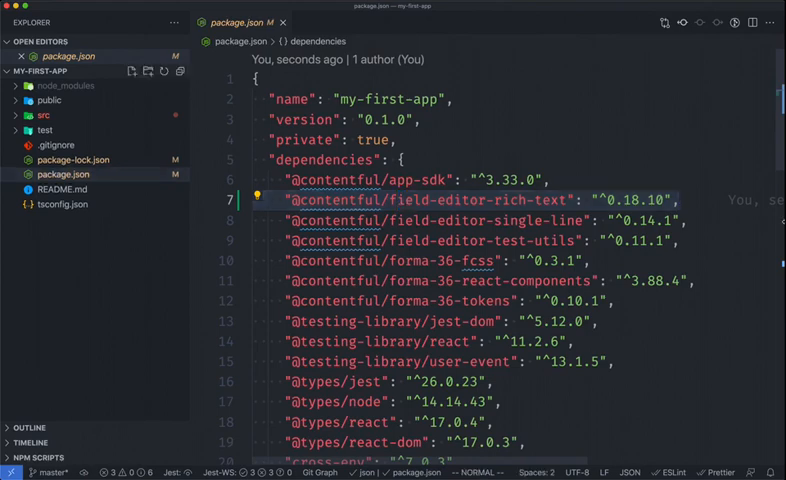
left_click(44, 116)
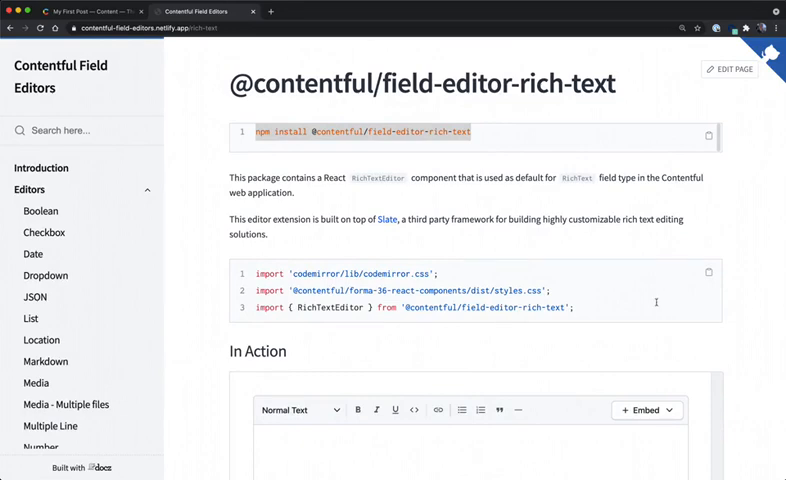
- Select the editor styles and RichTextEditor import lines in the field-editor-rich-text docs
left_click_drag(255, 273, 575, 308)
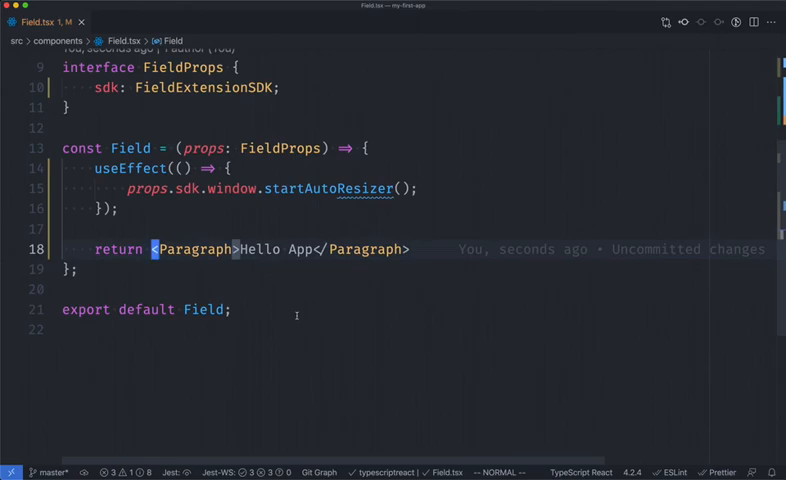
- Replace <Paragraph>Hello App</Paragraph> on line 18 of Field.tsx with <RichTextEditor />
type("RichTextEditor?")
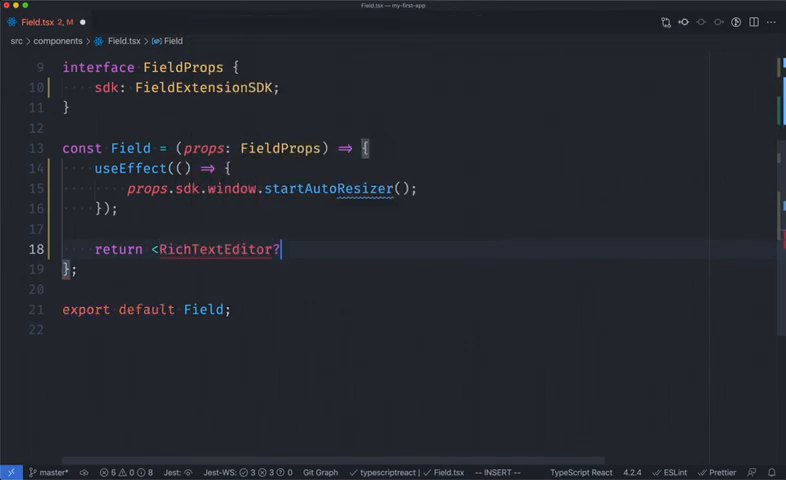
type("/")
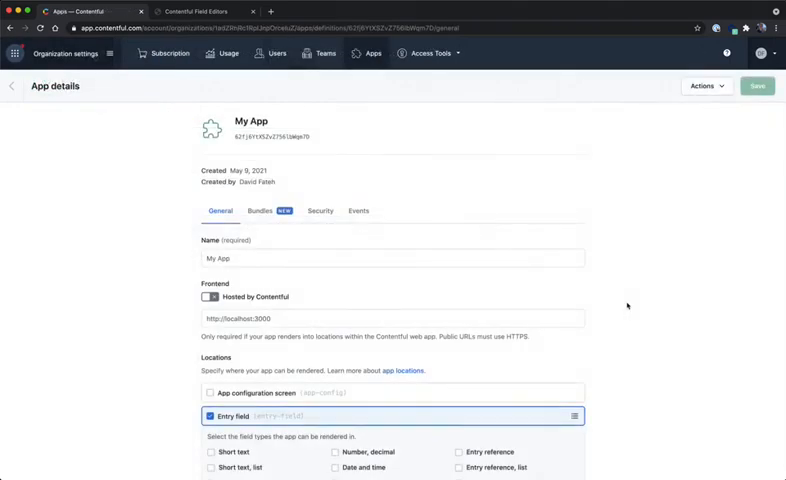
- Scroll My App's details page to review the Entry field location setting
scroll("down", 3)
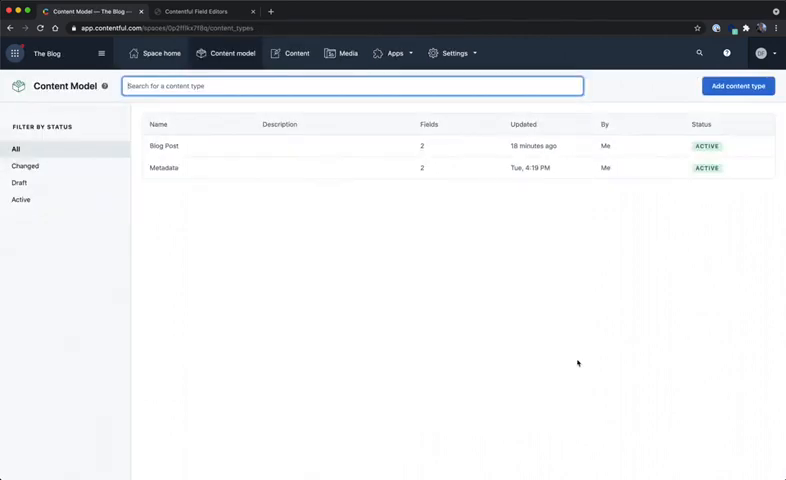
mouse_move(185, 184)
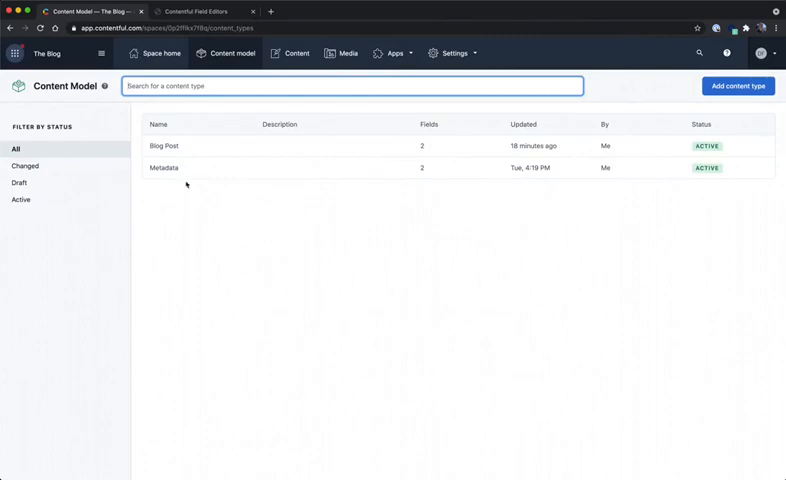
- In Blog Post, set the Body field's Appearance to My App, confirm, and save
left_click(164, 146)
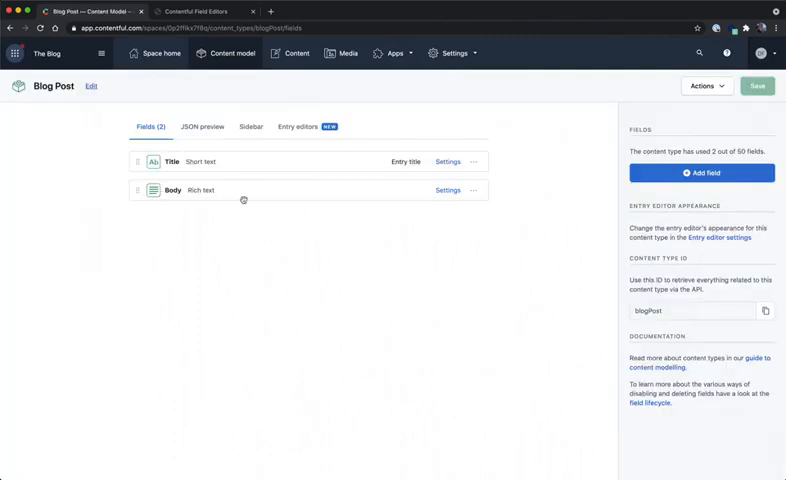
left_click(447, 191)
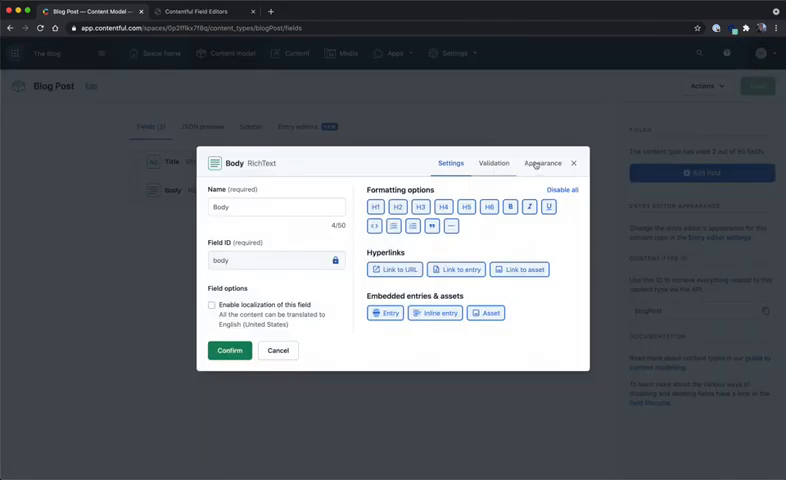
left_click(542, 162)
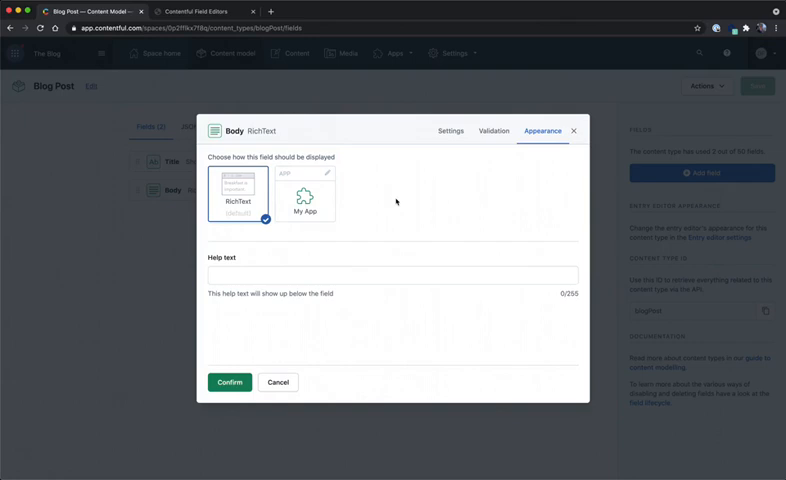
left_click(306, 192)
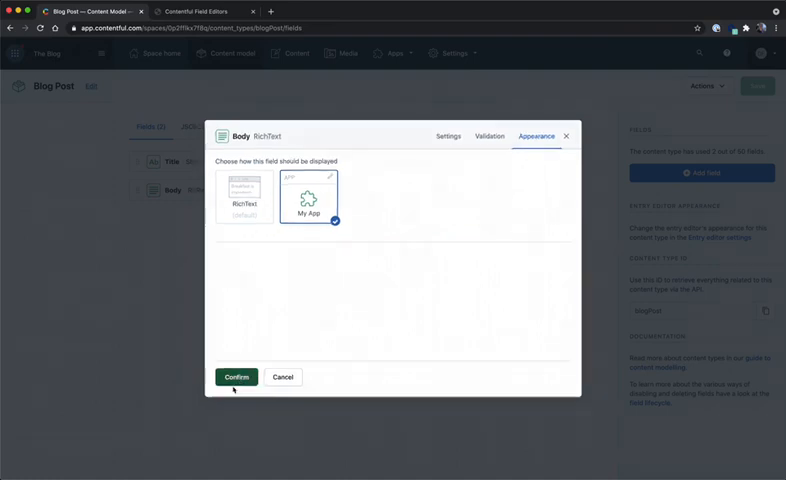
left_click(237, 377)
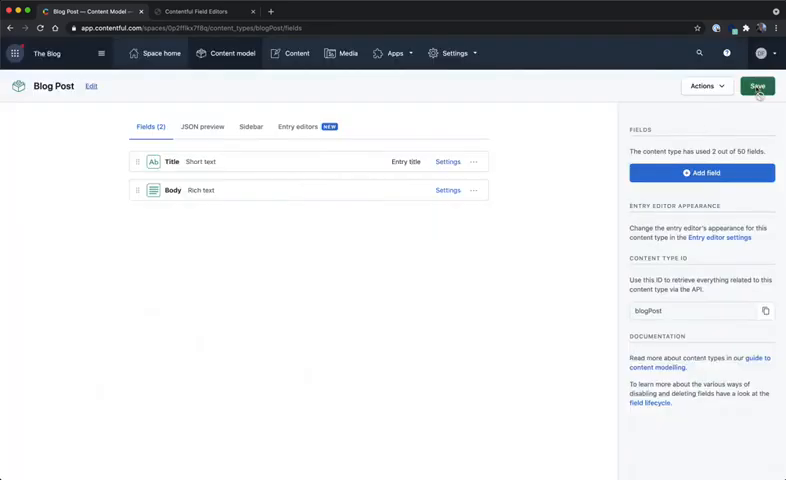
left_click(757, 86)
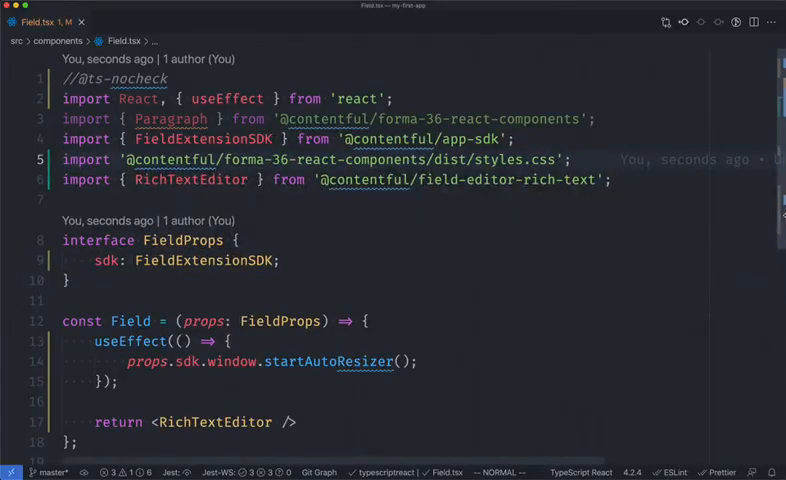
- Make Field.tsx render <RichTextEditor sdk={props.sdk}/> and import Note from forma-36-react-components
scroll("down", 3)
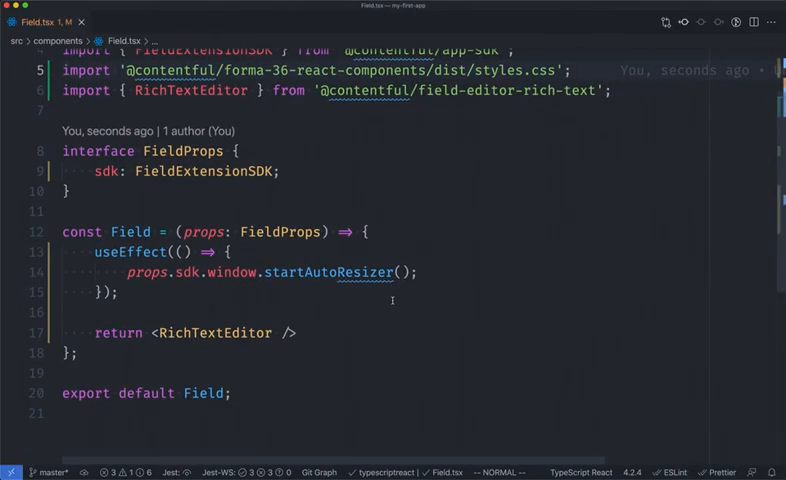
mouse_move(380, 351)
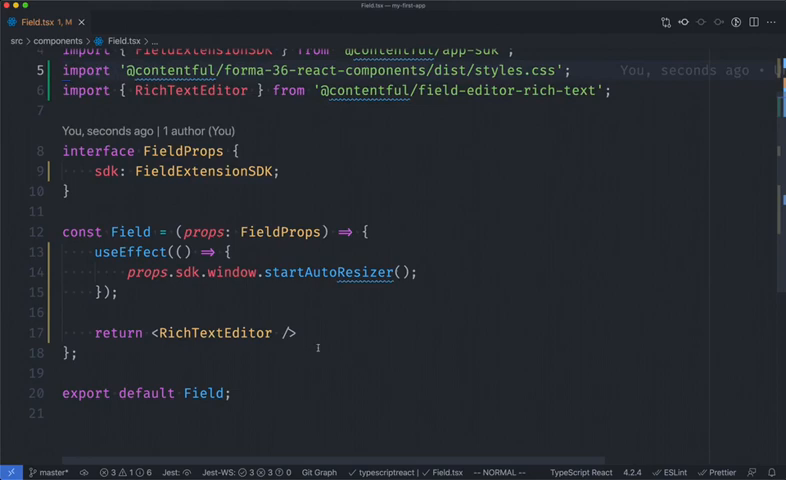
type("sdk={props.sdk")
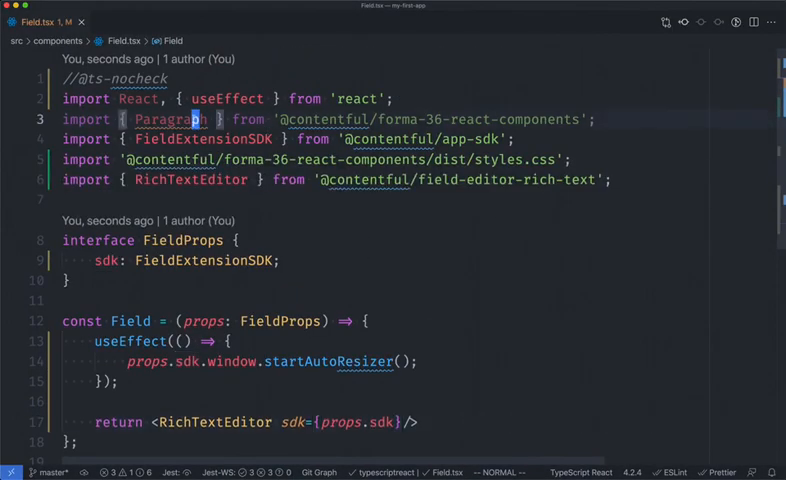
type(", Note")
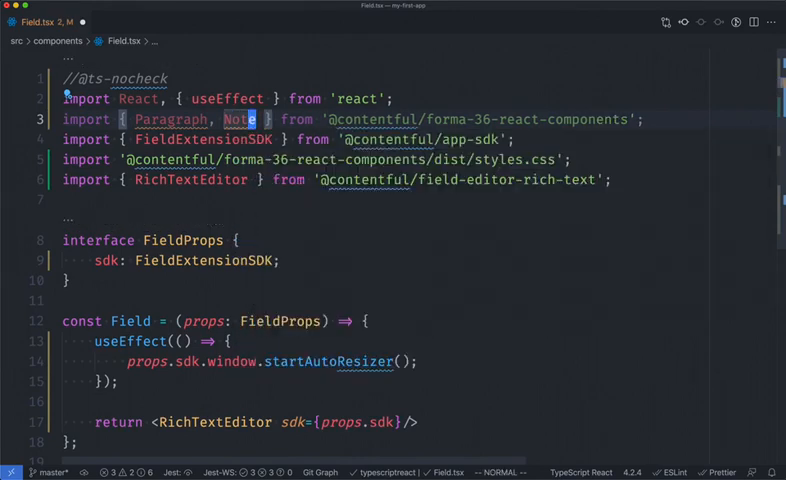